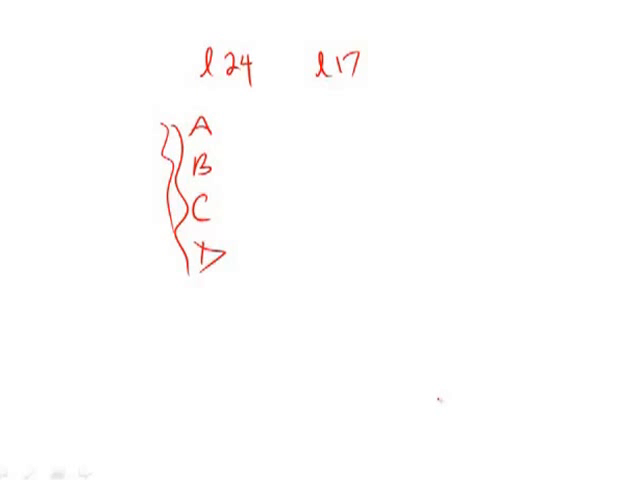
# Step: Cross out answer choice A with a red diagonal pen stroke
pyautogui.moveTo(160, 150); pyautogui.dragTo(240, 104)
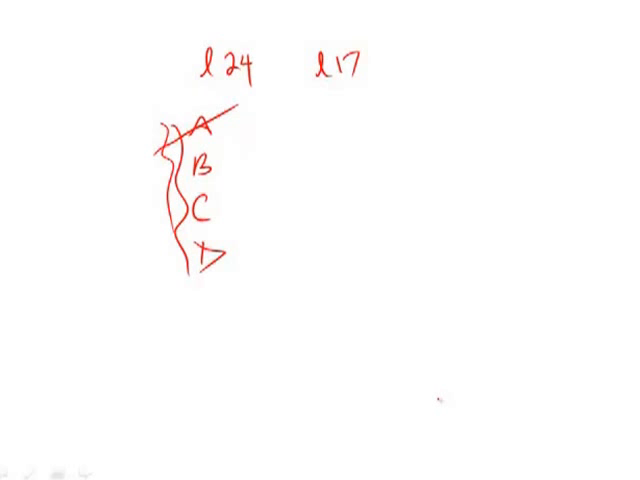
# Step: Cross out answer choice B with a red pen stroke
pyautogui.moveTo(110, 164); pyautogui.dragTo(196, 168)
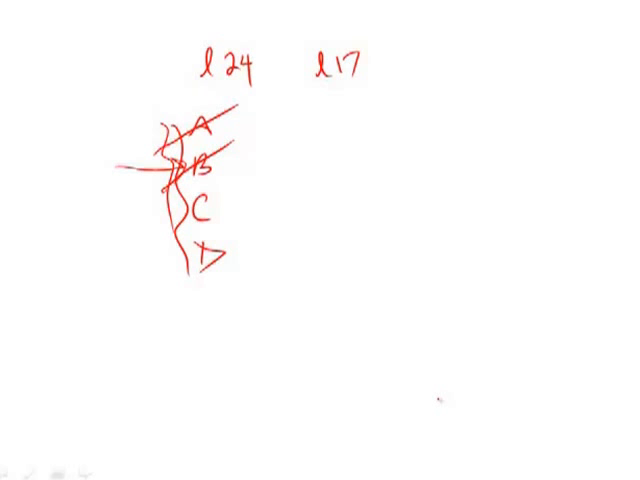
# Step: Draw a red circle around answer choice C marking it as chosen
pyautogui.moveTo(200, 196); pyautogui.dragTo(204, 224)
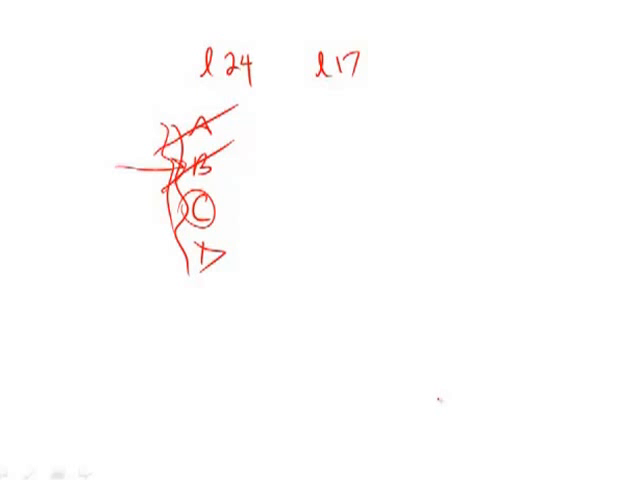
# Step: Draw an arrow pointing at choice D, then cross D out with a diagonal stroke
pyautogui.moveTo(100, 252); pyautogui.dragTo(190, 252)
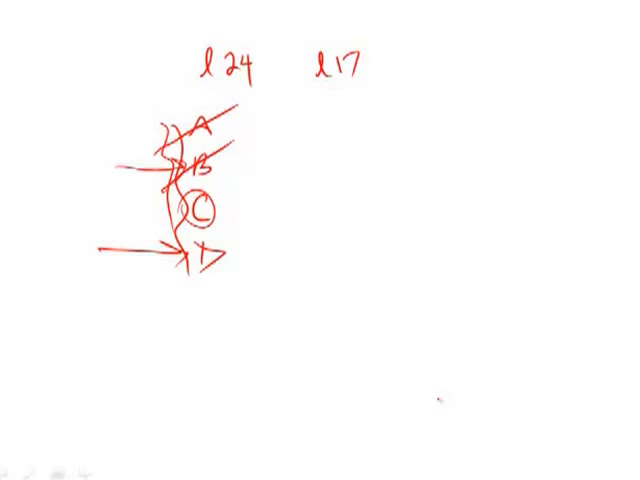
pyautogui.moveTo(170, 290); pyautogui.dragTo(236, 236)
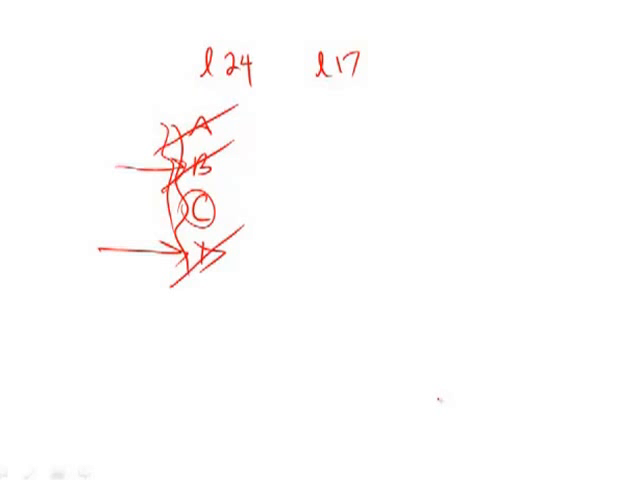